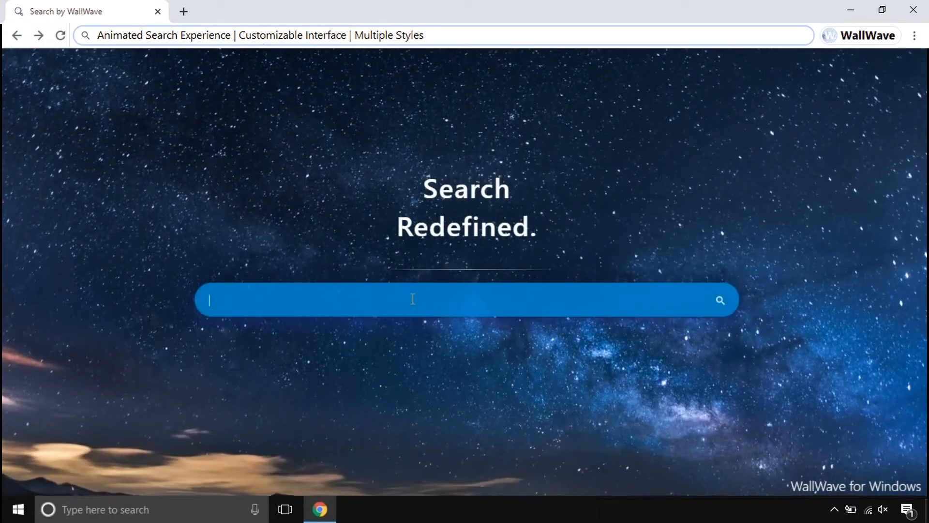
# Search 'how to make slime' on WallWave and follow the Golestan Province link on the Wikipedia result
pyautogui.write('how to make slime')
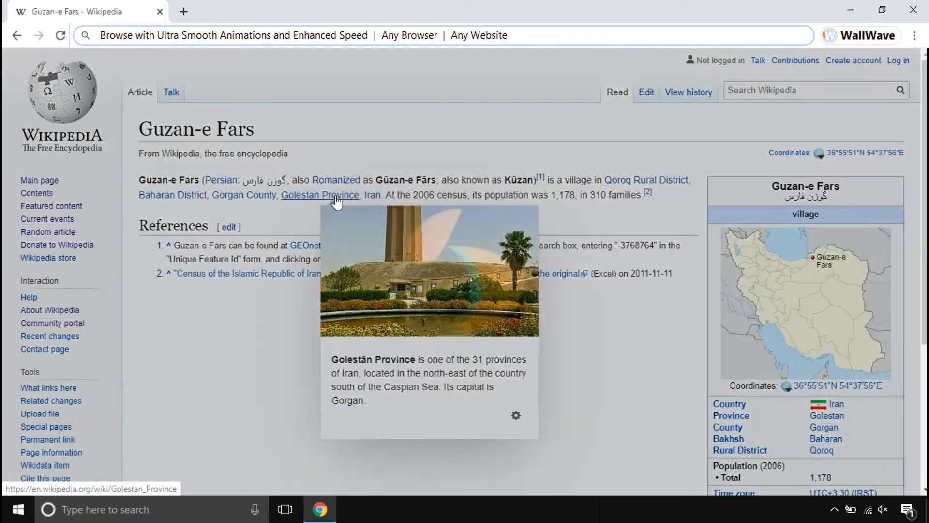
pyautogui.click(47, 218)
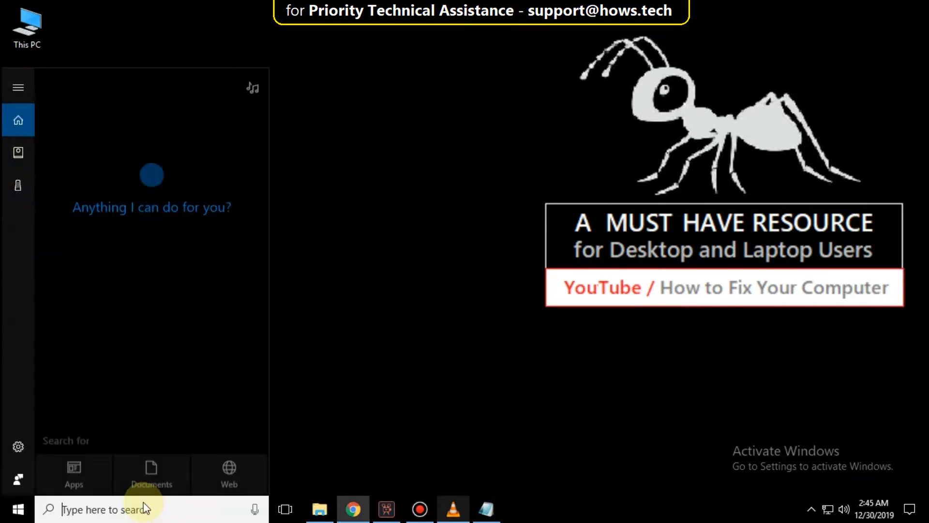
# Launch PowerShell as administrator and paste the Add-AppxPackage Store re-registration command from Notepad via Edit > Paste
pyautogui.write('powershel')
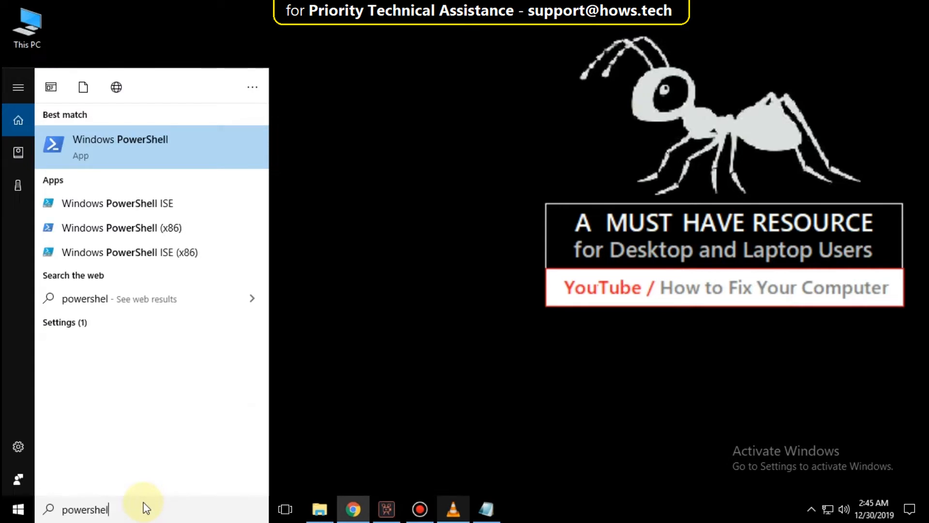
pyautogui.rightClick(120, 146)
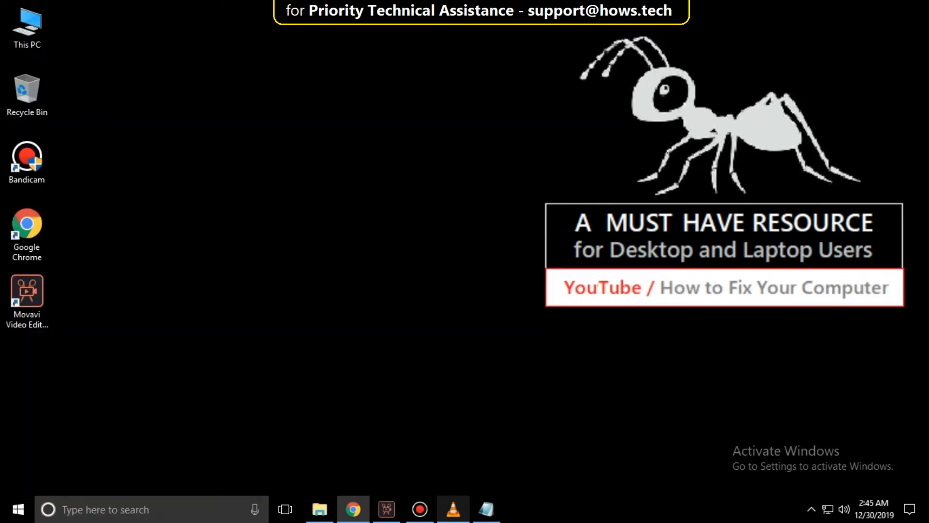
pyautogui.click(520, 509)
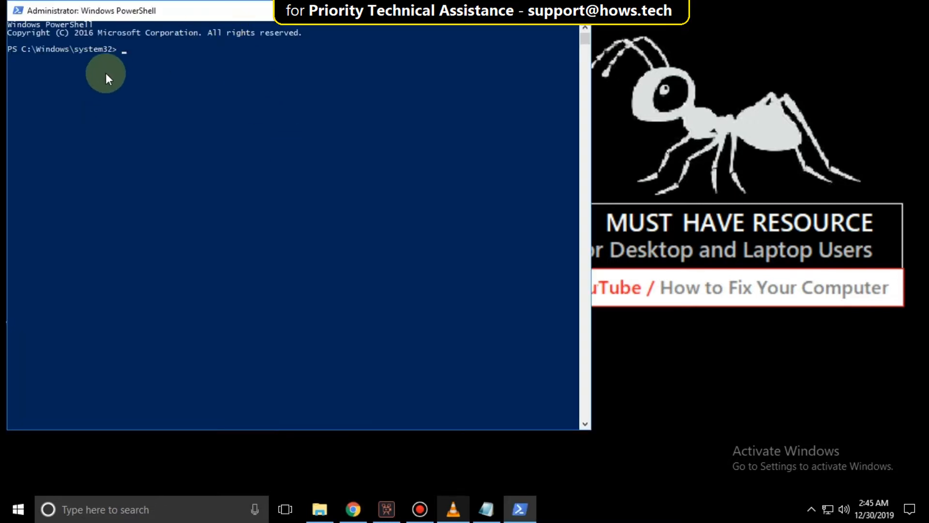
pyautogui.click(485, 509)
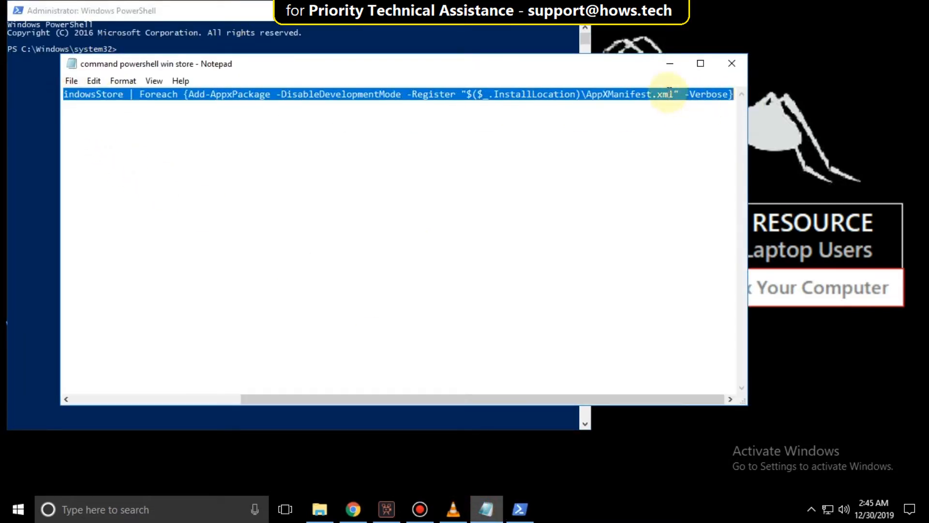
pyautogui.click(732, 64)
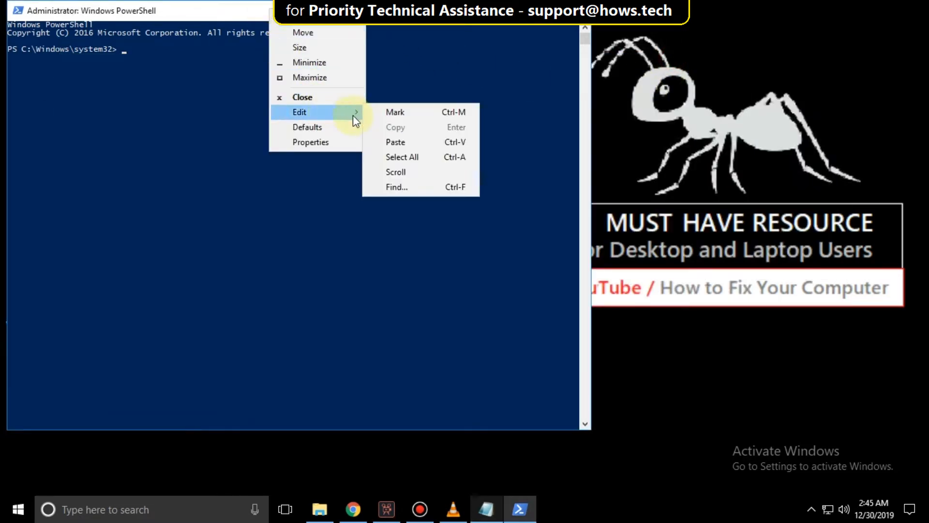
pyautogui.click(395, 141)
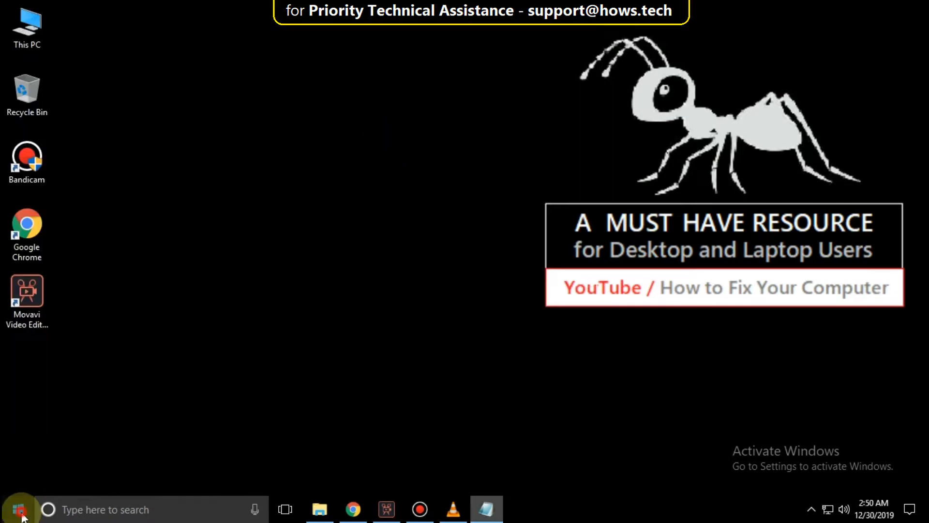
# Go to Settings > Apps from the Start menu and search the app list for the Store
pyautogui.click(17, 509)
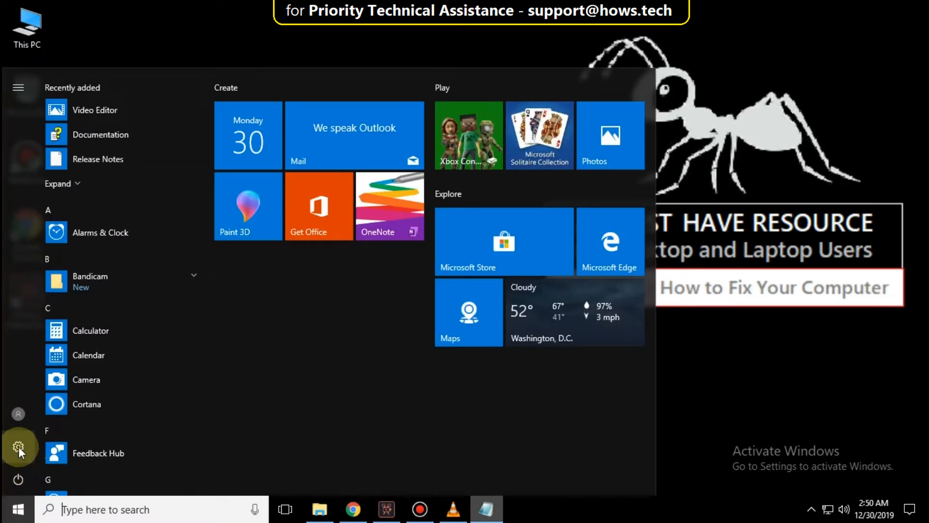
pyautogui.click(18, 447)
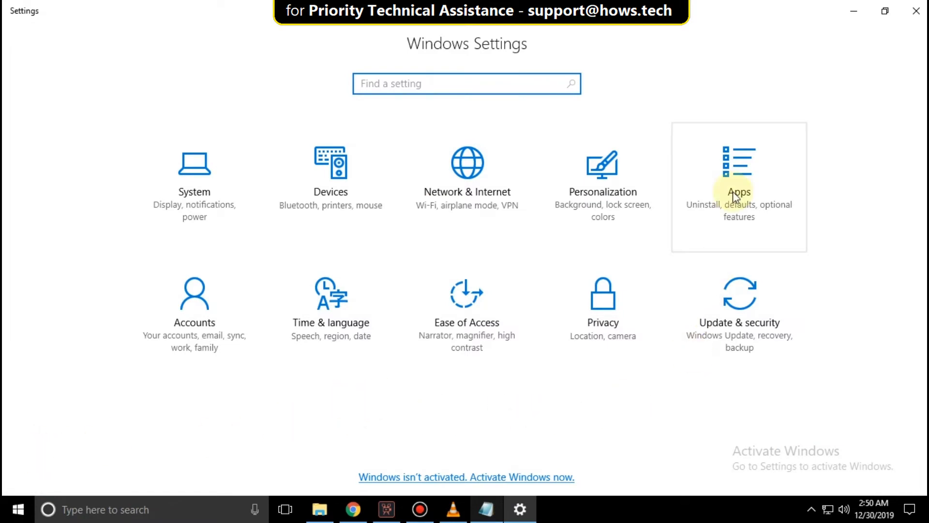
pyautogui.click(739, 187)
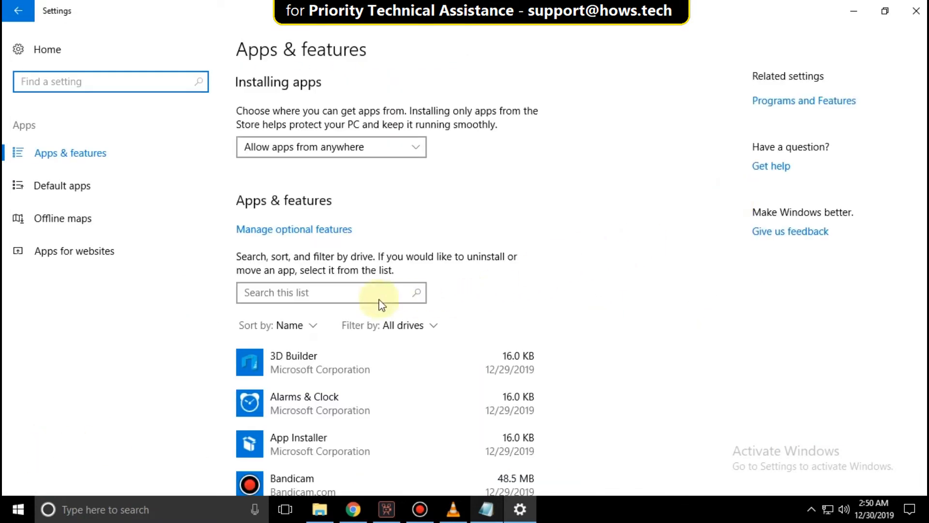
pyautogui.write('store')
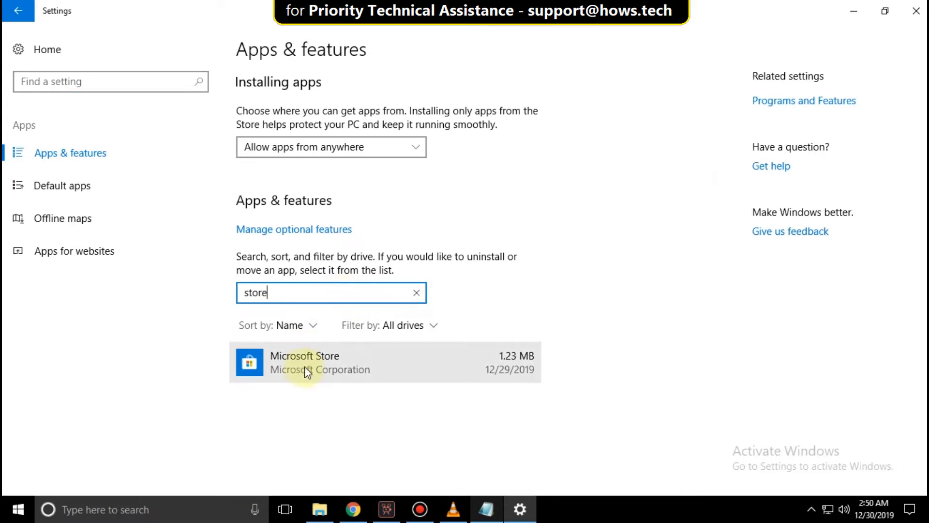
# Reset the Microsoft Store app from its Advanced options, confirming deletion of its data
pyautogui.click(304, 362)
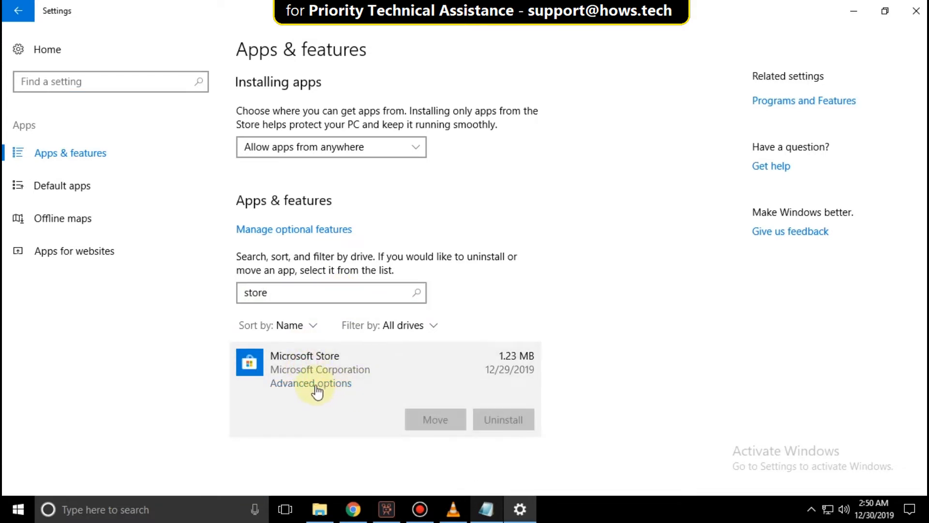
pyautogui.click(311, 384)
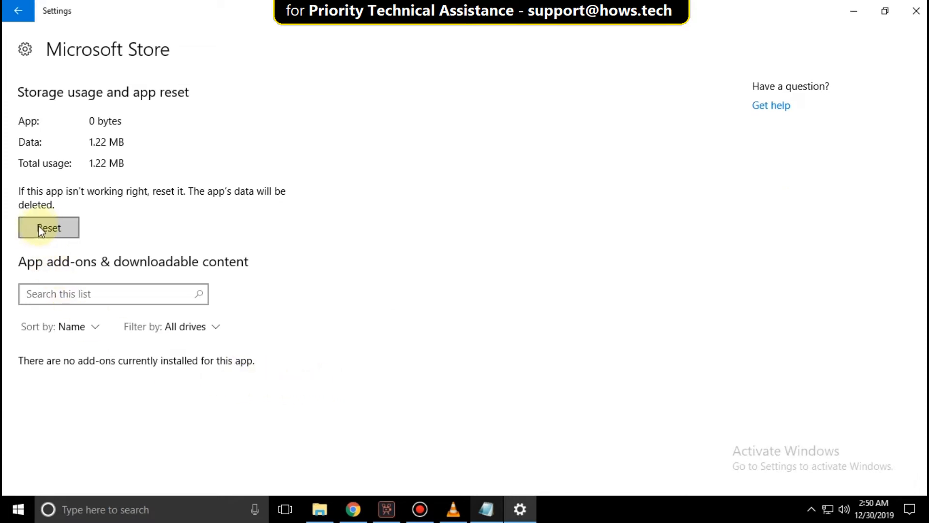
pyautogui.click(49, 228)
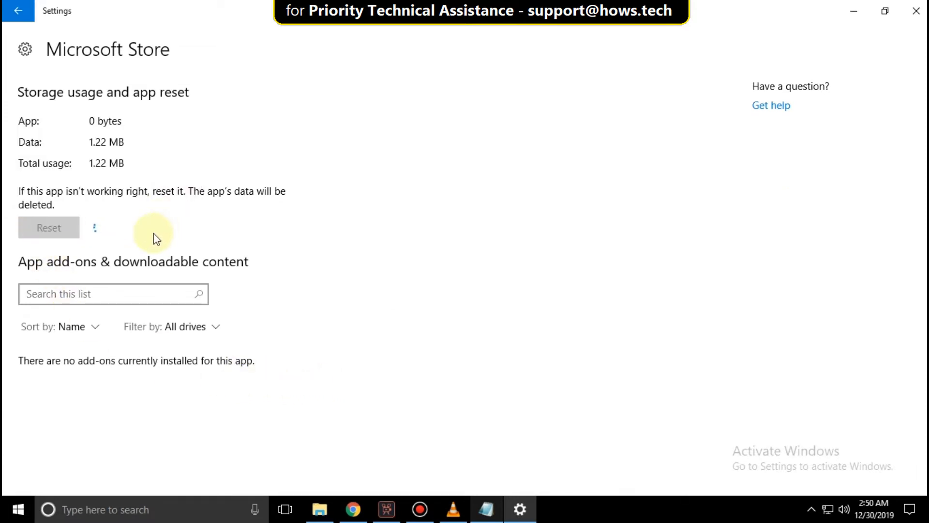
pyautogui.click(49, 227)
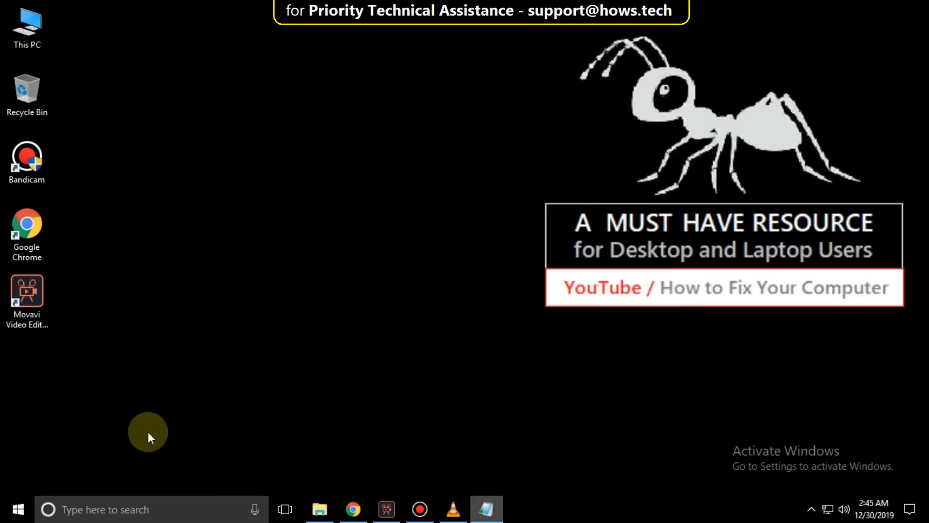
# Launch Command Prompt and stop the wuauserv, cryptsvc, bits and msiserver services with net stop
pyautogui.click(105, 509)
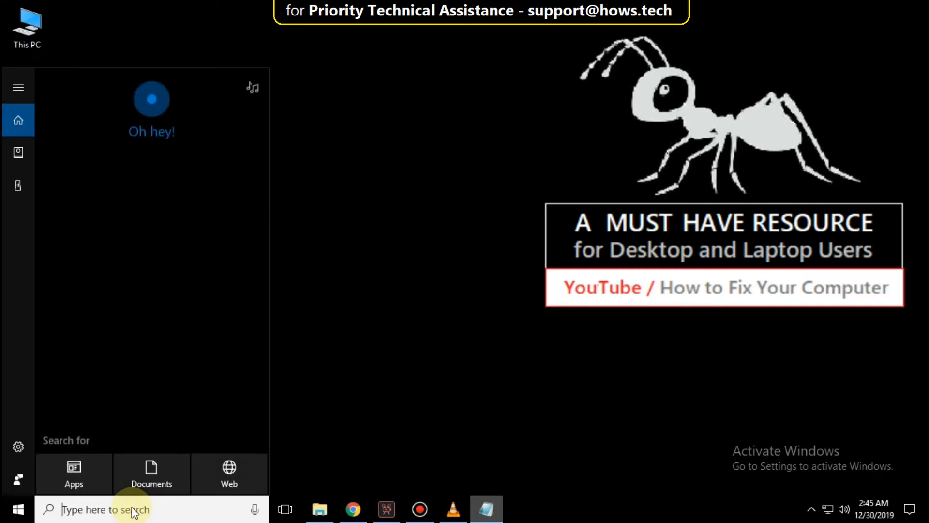
pyautogui.write('cmd')
pyautogui.write('net stop')
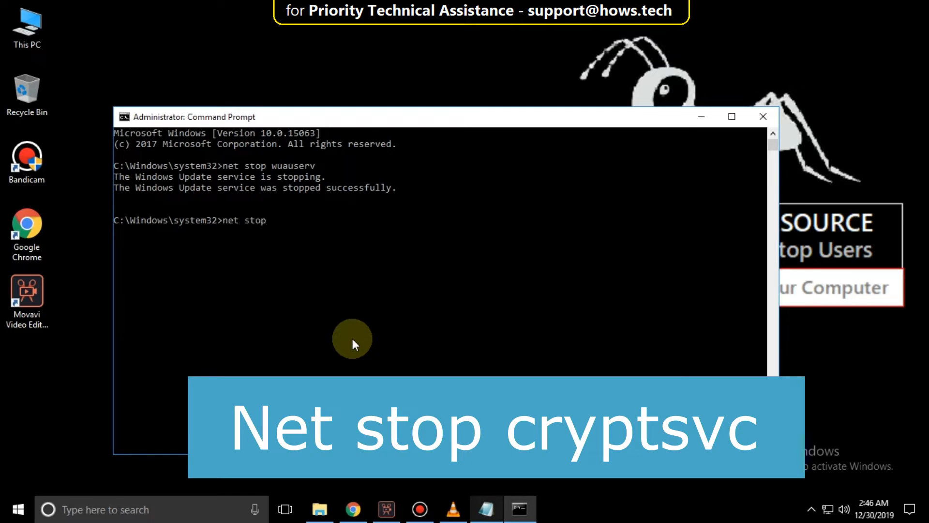
pyautogui.write('cryptsvc')
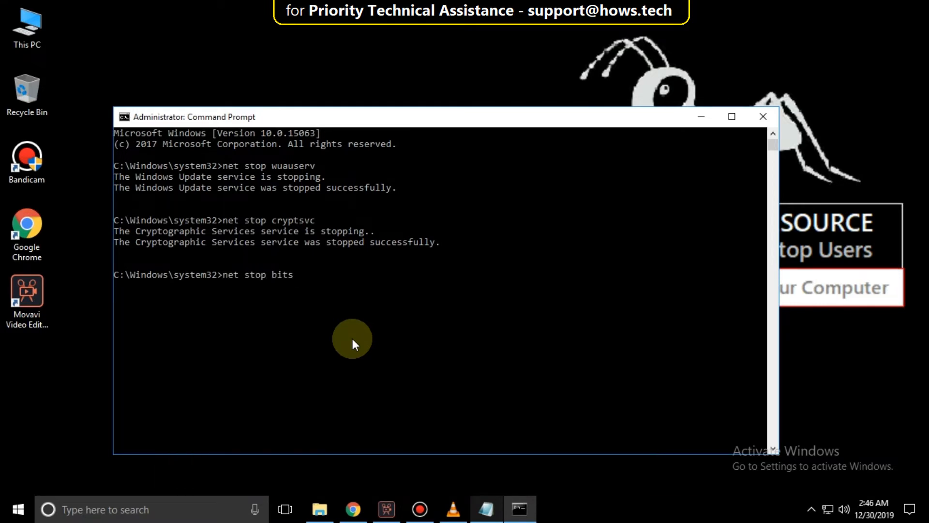
pyautogui.write('net stop msiserver')
pyautogui.write('ren')
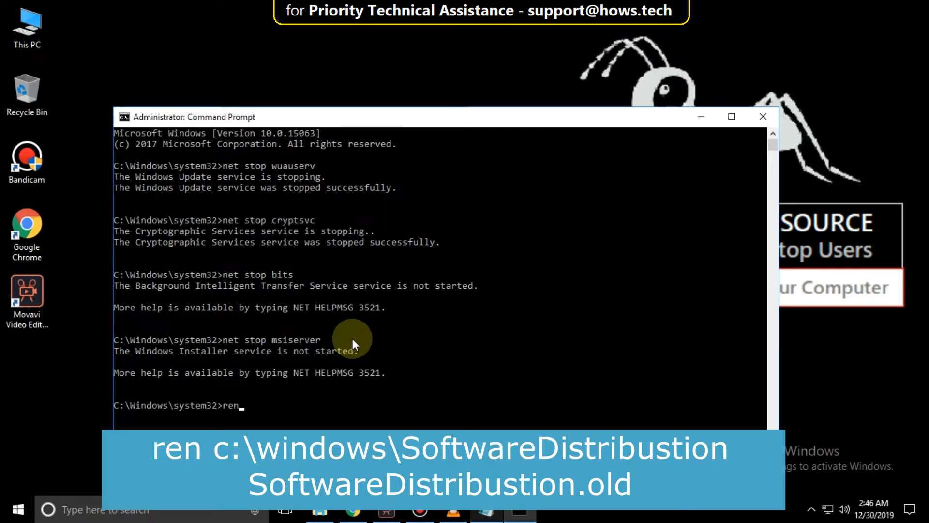
# Attempt to rename c:\windows\softwaredistribution and catroot2 to .old, which are not found, then begin net start
pyautogui.write('c:\\windows\\soft')
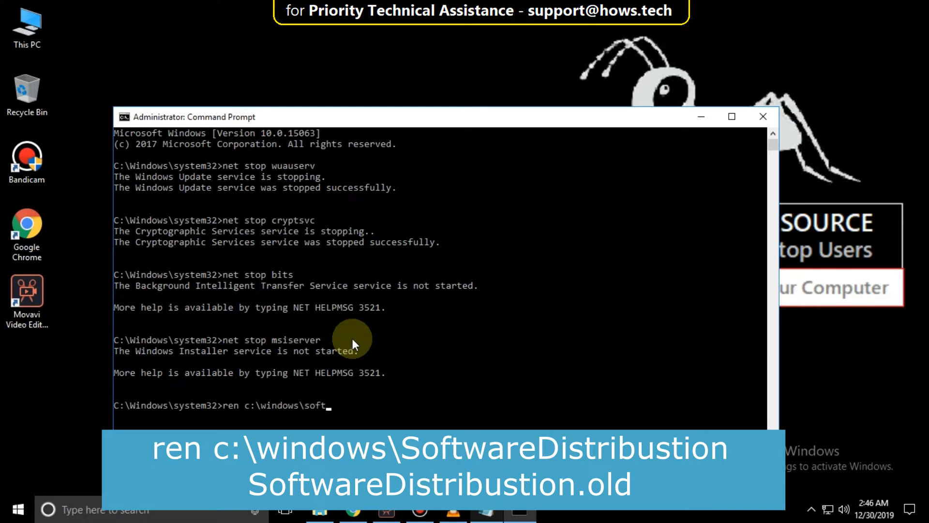
pyautogui.write('waredistribution softwaredistribustion.old')
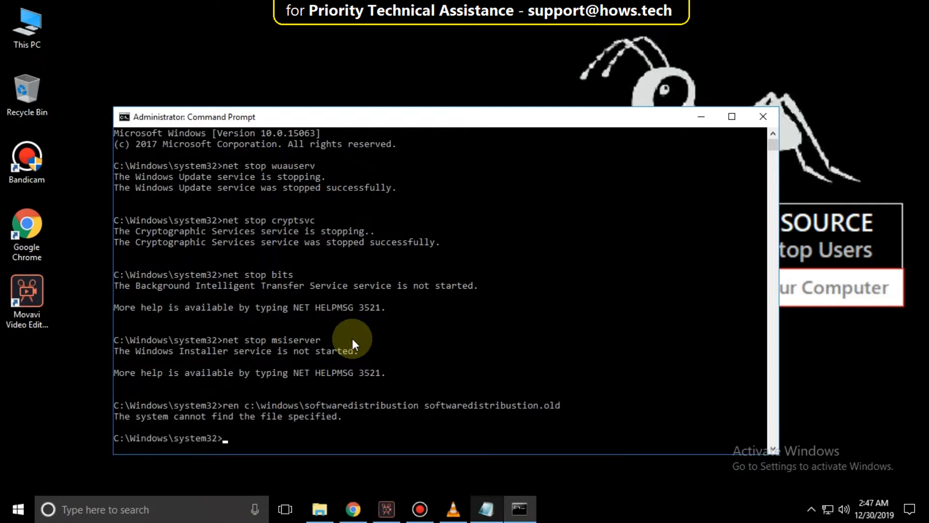
pyautogui.write('r')
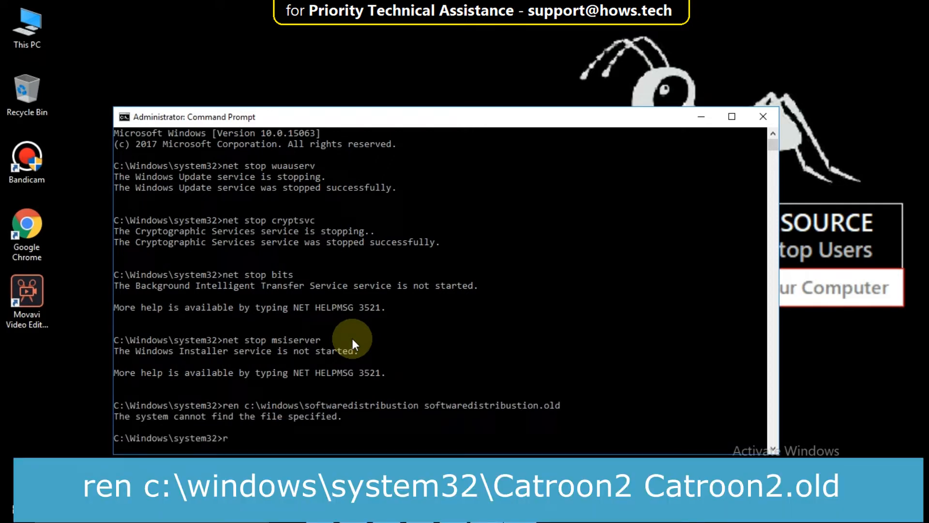
pyautogui.write('en c:\\windows\\system32')
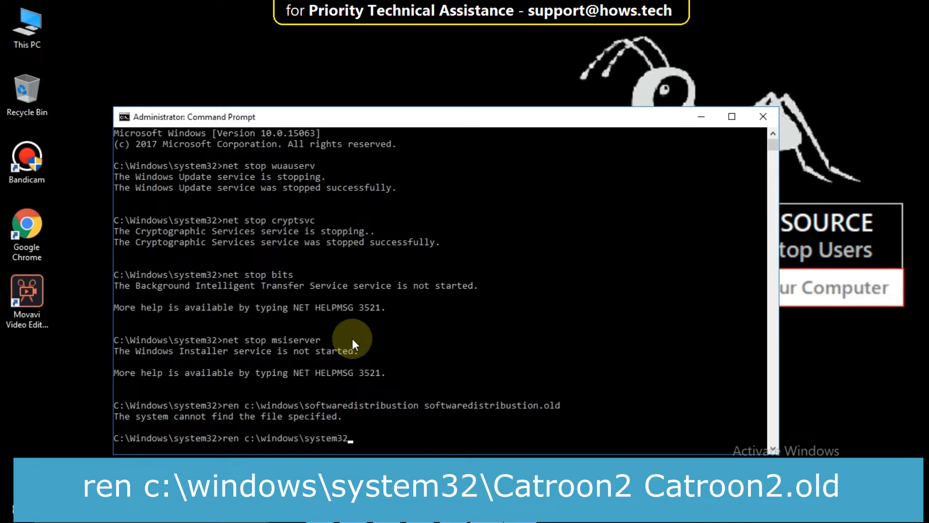
pyautogui.write('\\catroon2')
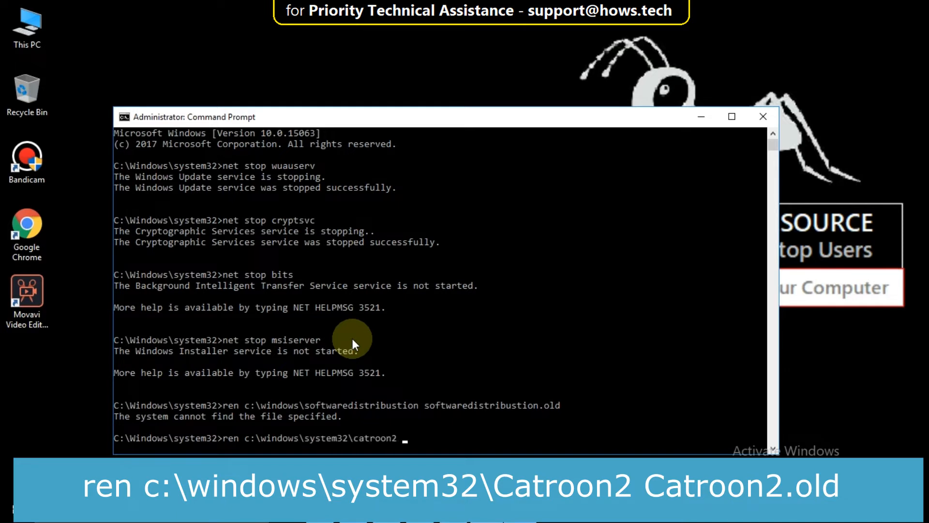
pyautogui.write('catroon2.old')
pyautogui.write('net')
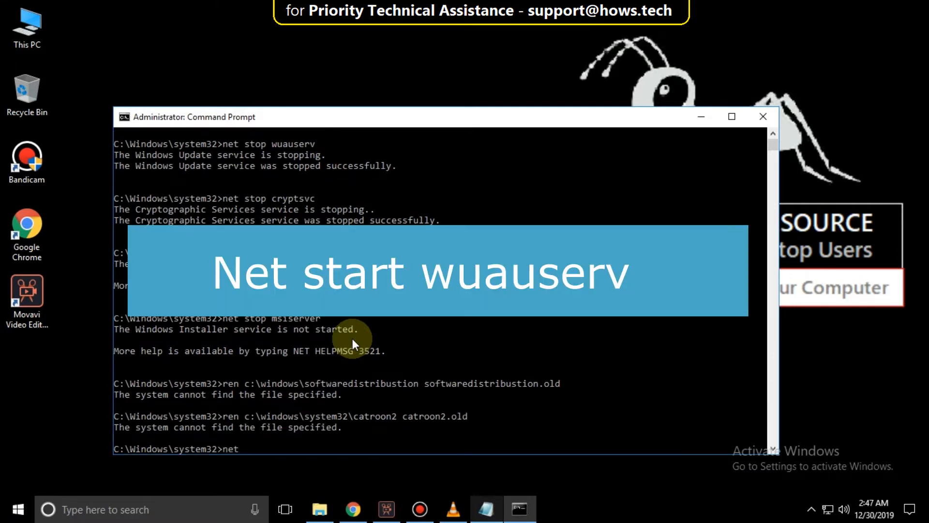
pyautogui.write('start')
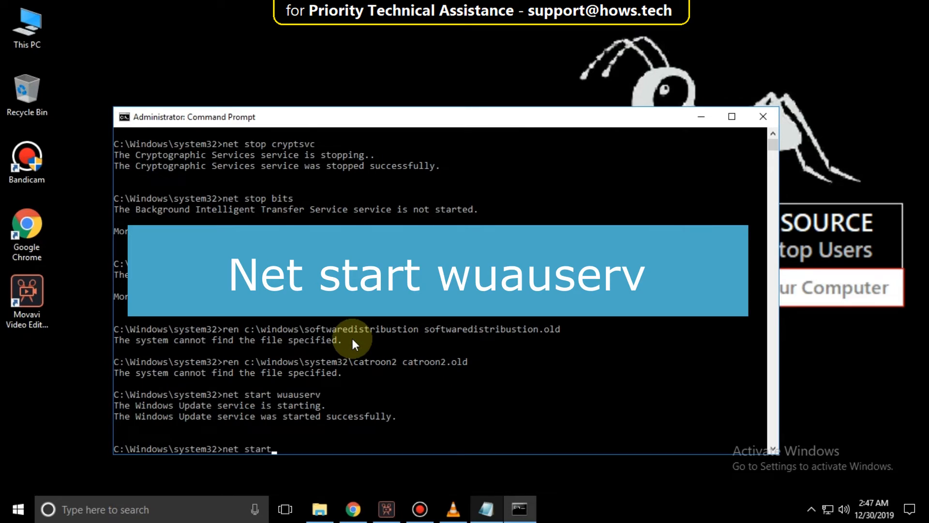
# Run net start for cryptsvc, bits and msiserver, then exit the Command Prompt
pyautogui.write('cryptsvc')
pyautogui.write('n')
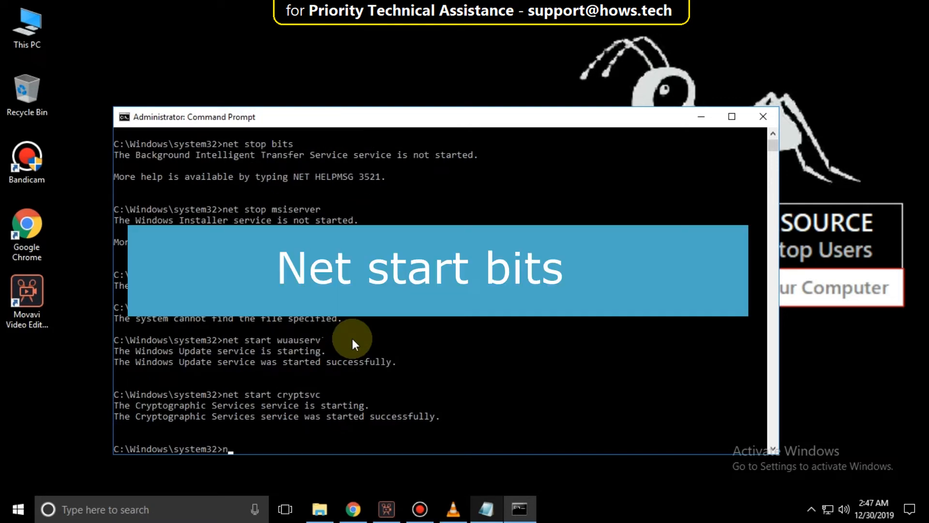
pyautogui.write('et start bits')
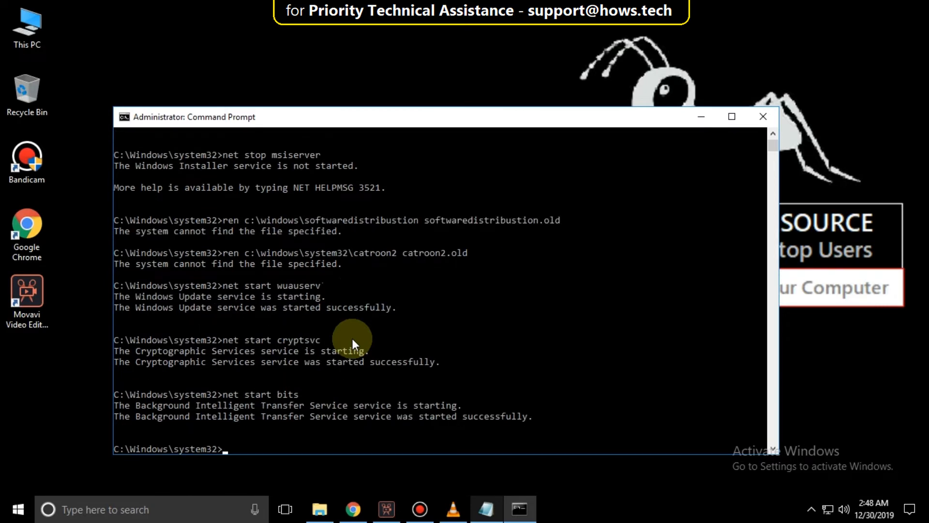
pyautogui.write('net start msiserver')
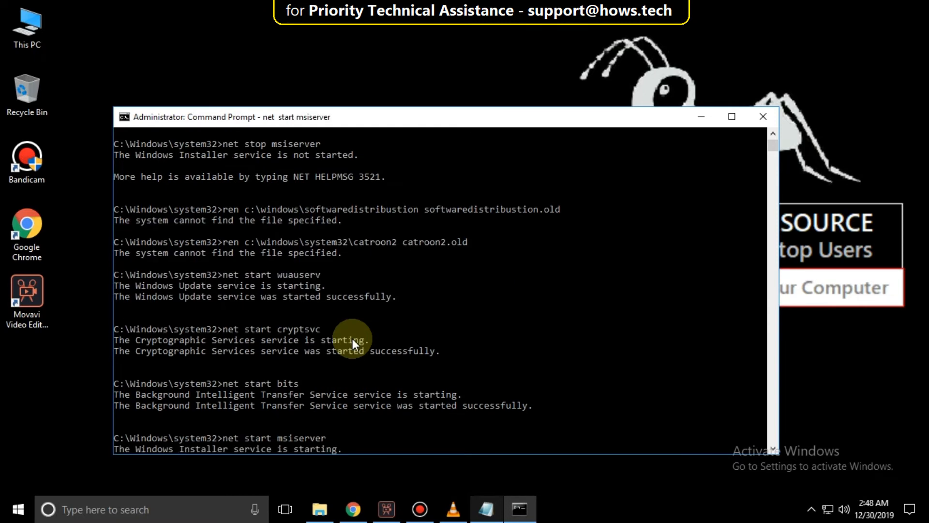
pyautogui.write('ex')
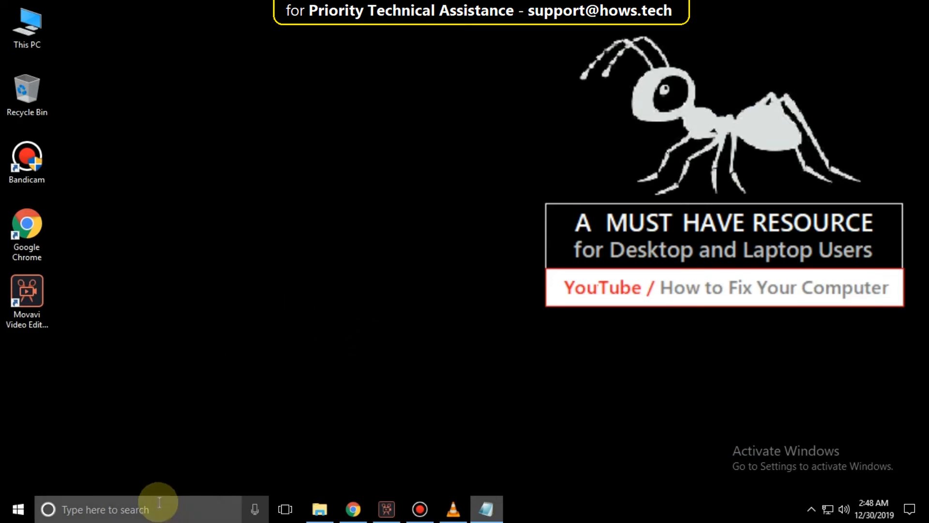
pyautogui.write('p')
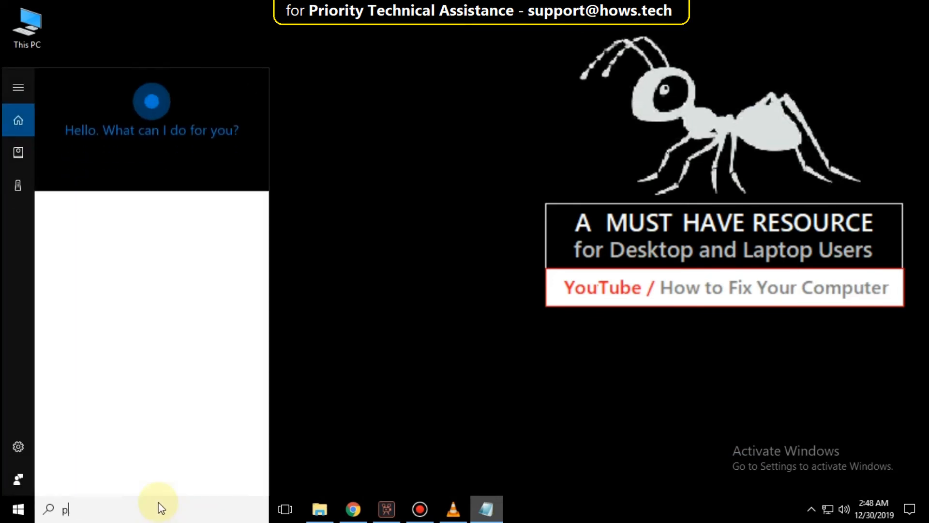
pyautogui.write('ower')
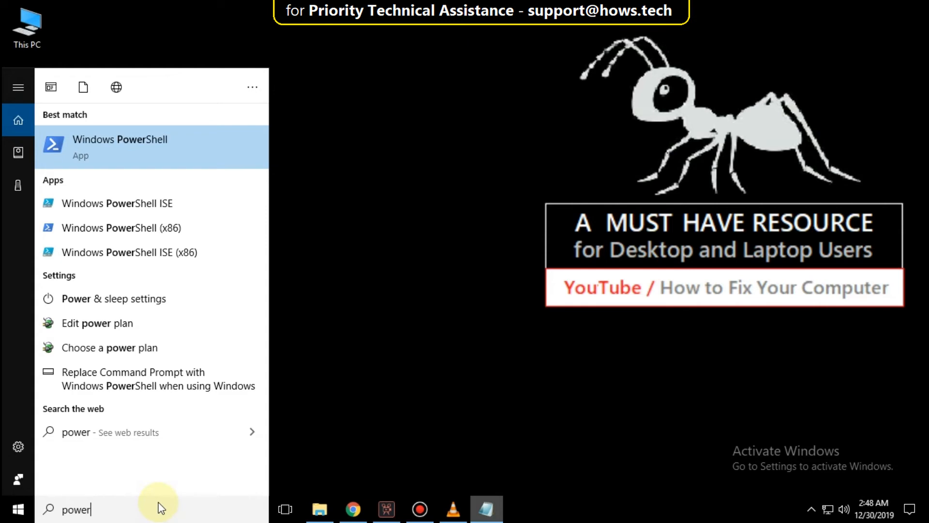
pyautogui.rightClick(120, 146)
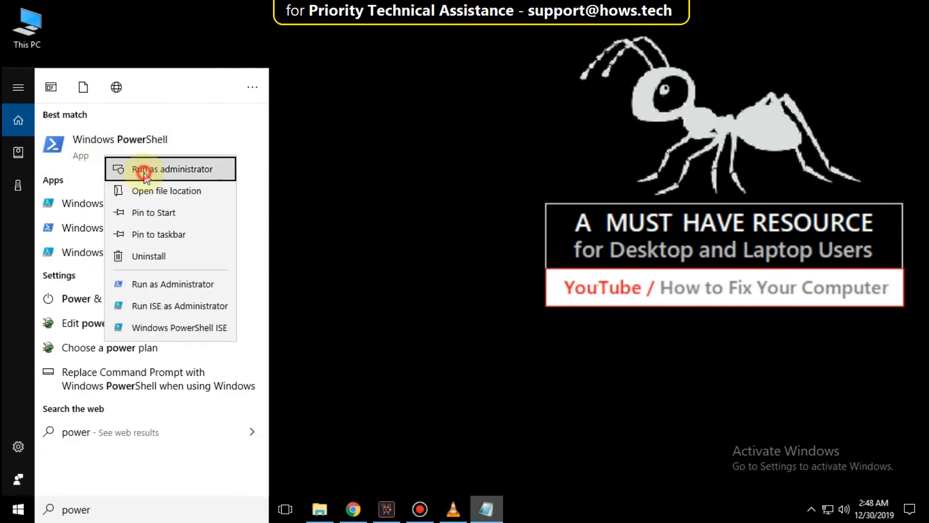
pyautogui.click(172, 168)
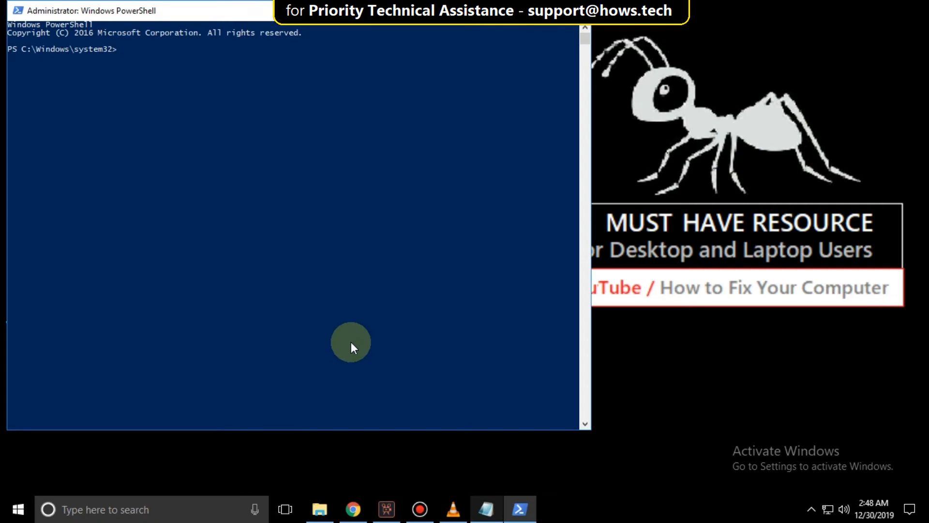
pyautogui.write('wuau')
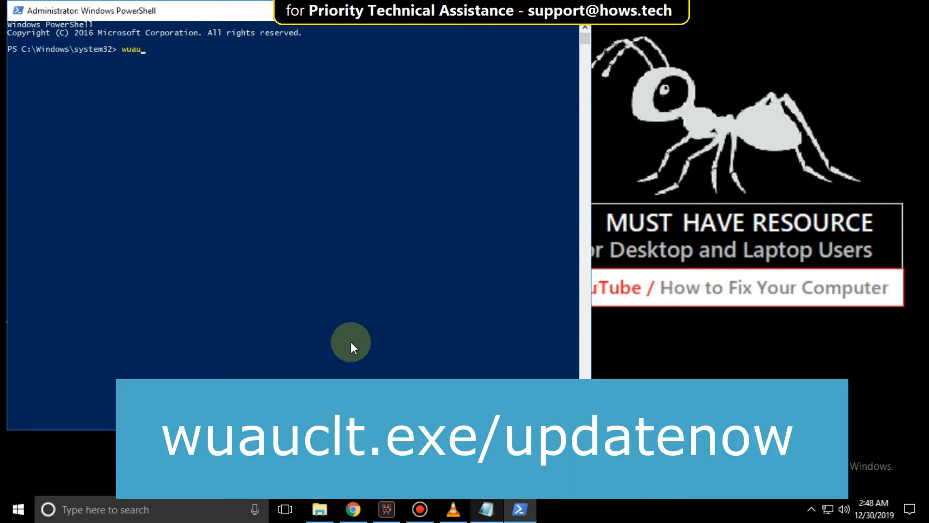
pyautogui.write('clt.exe/updatenow')
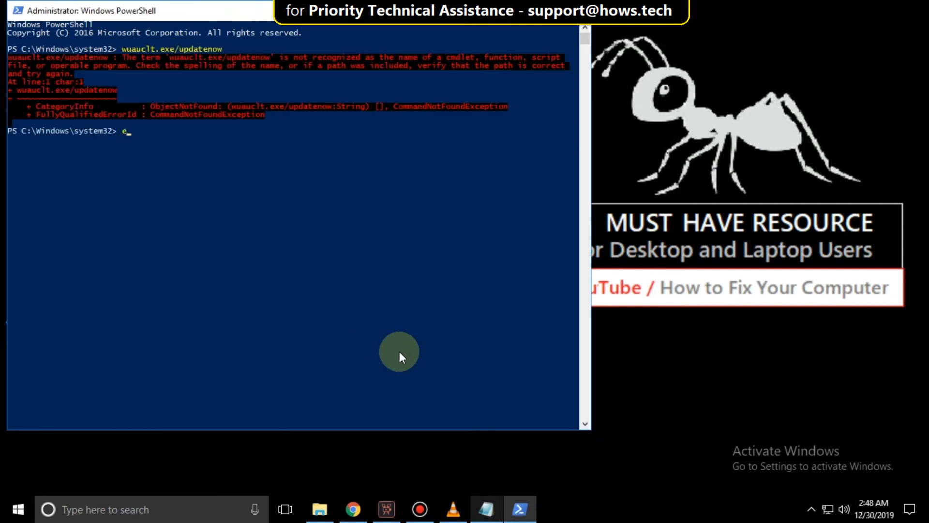
pyautogui.click(521, 509)
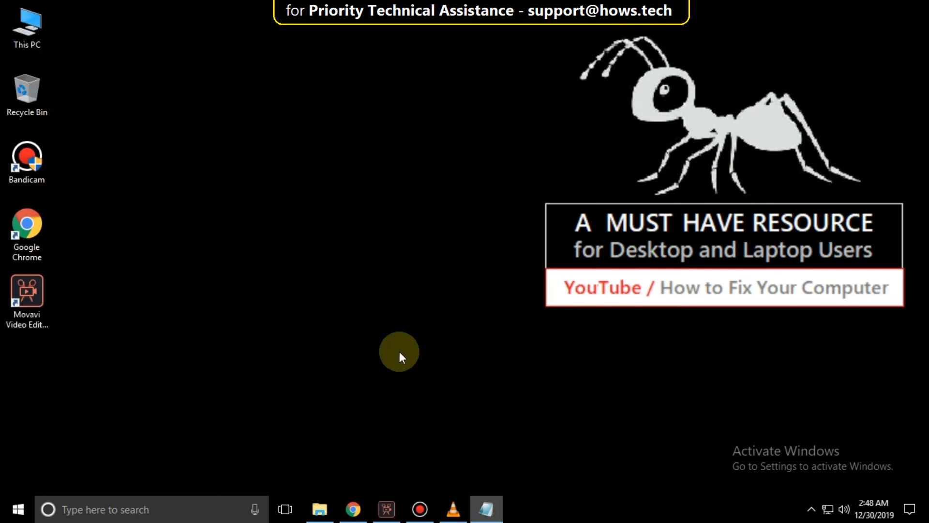
pyautogui.moveTo(157, 510)
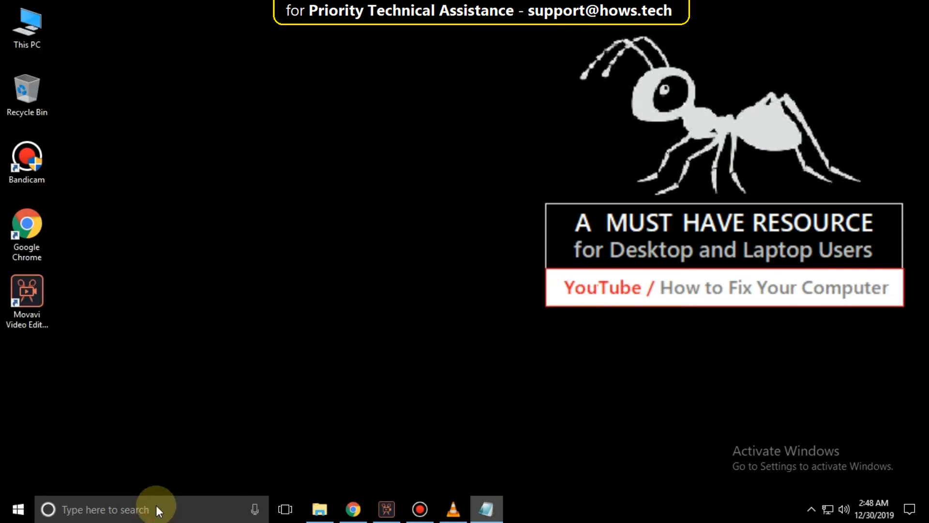
# Search cmd and run Command Prompt as administrator from the result's context menu
pyautogui.write('cmd')
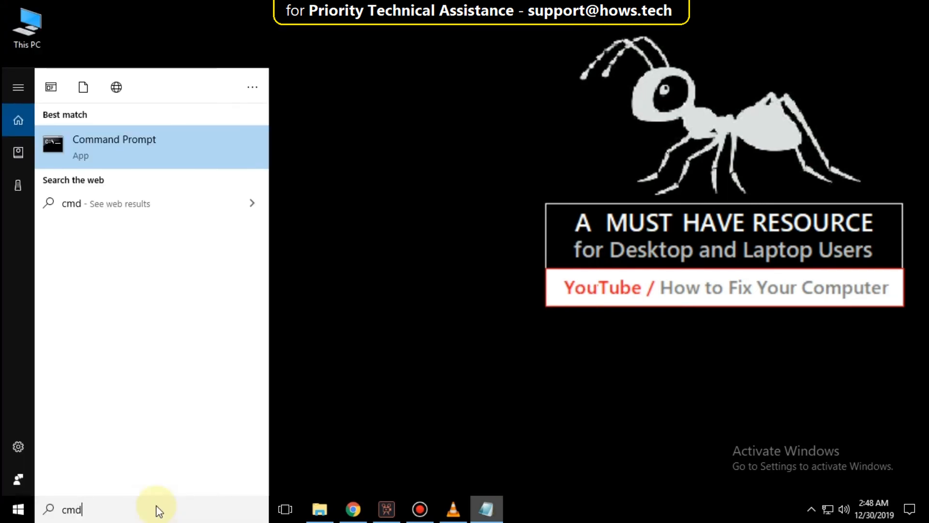
pyautogui.rightClick(114, 140)
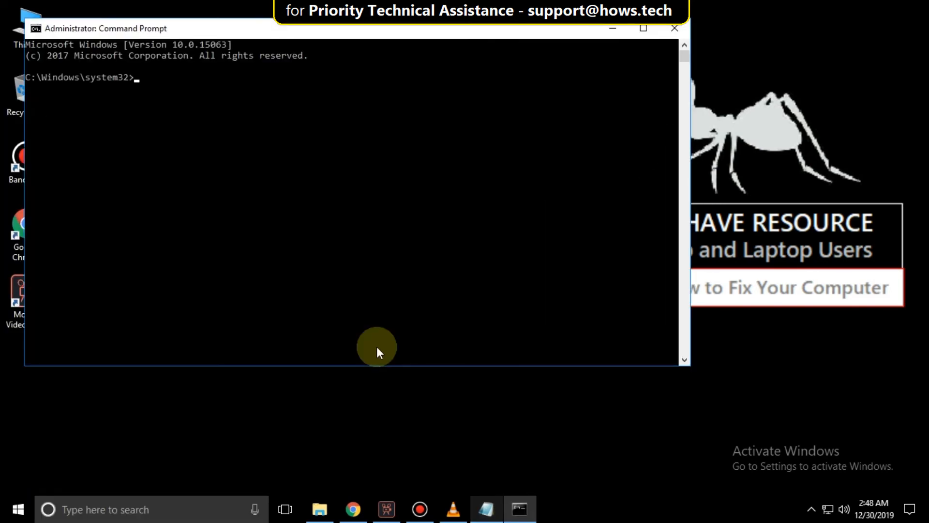
# Run sc config start=auto for wuauserv, bits and cryptsvc
pyautogui.write('sc config wuauserv s')
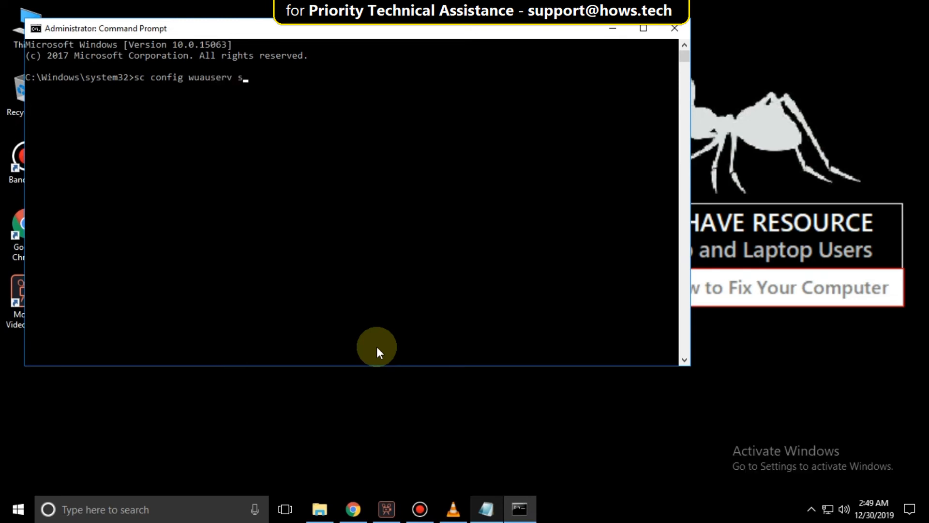
pyautogui.write('tart=auto')
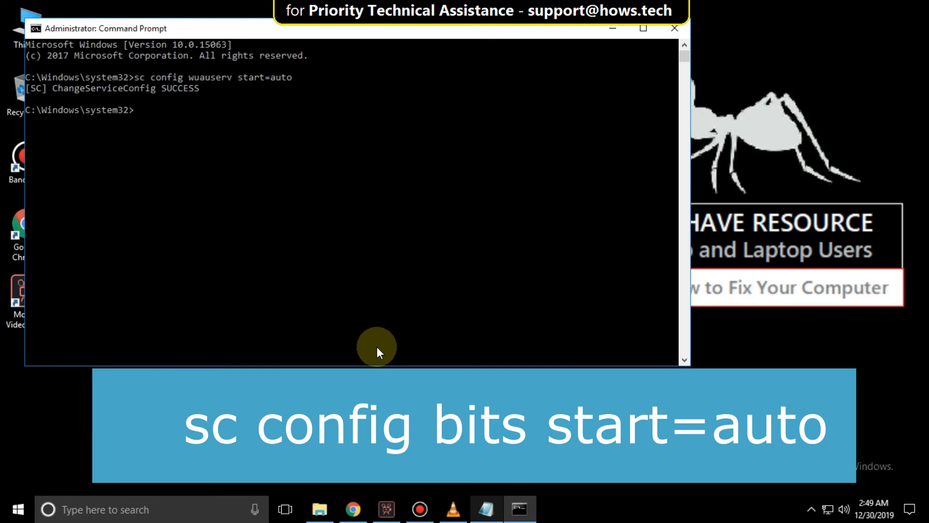
pyautogui.write('sc config bits start=auto')
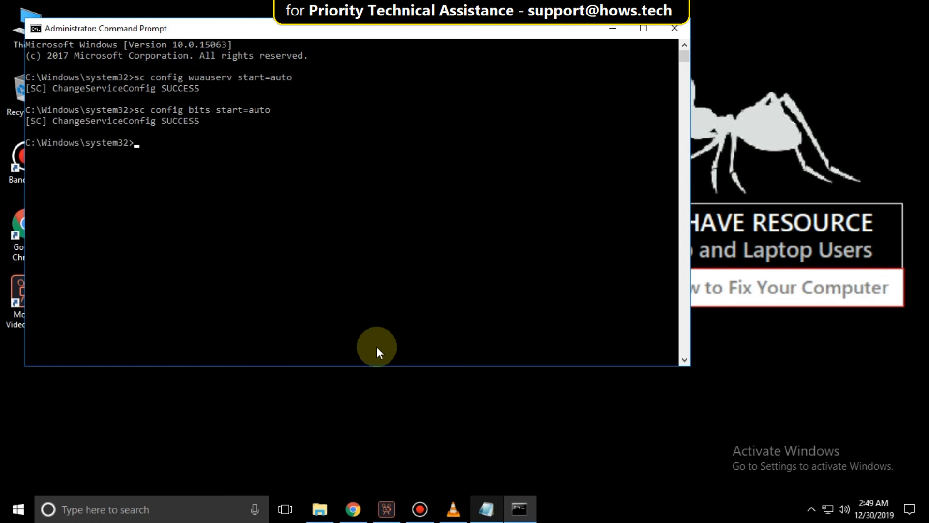
pyautogui.write('sc config')
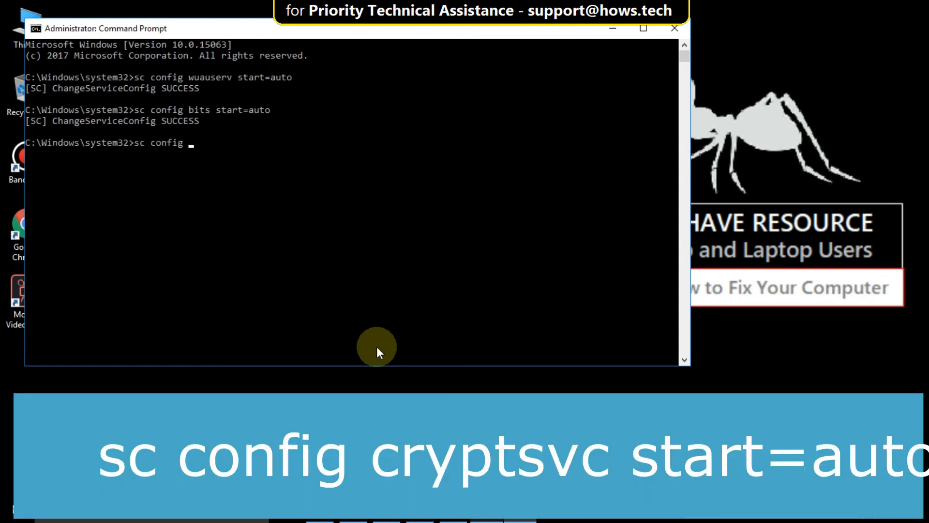
pyautogui.write('cryptsvc start=auto')
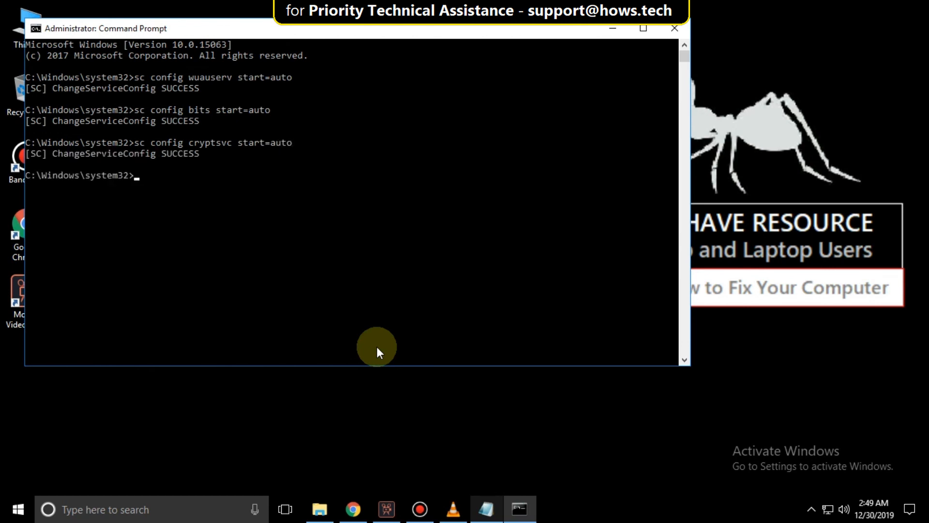
# Enter sc config trustedinstaller start=auto to make the Windows Modules Installer automatic
pyautogui.write('sc config')
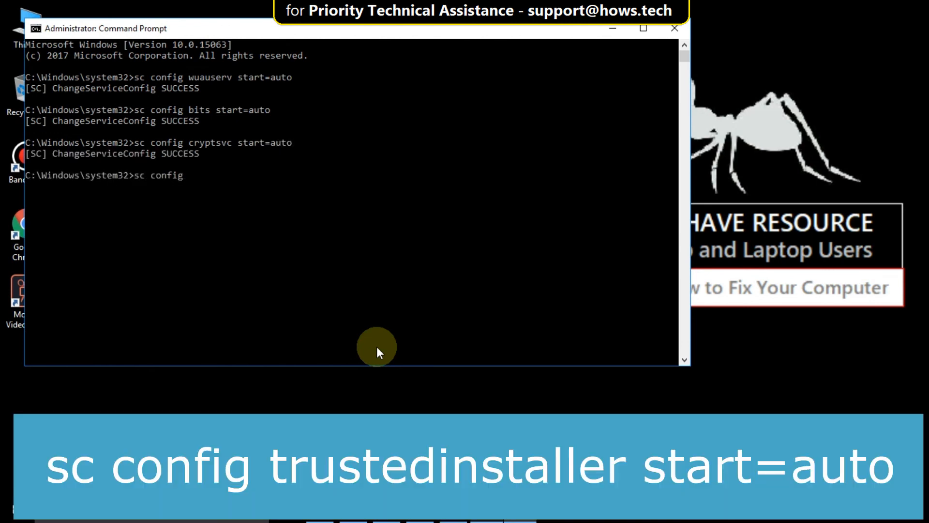
pyautogui.write('trustedinst')
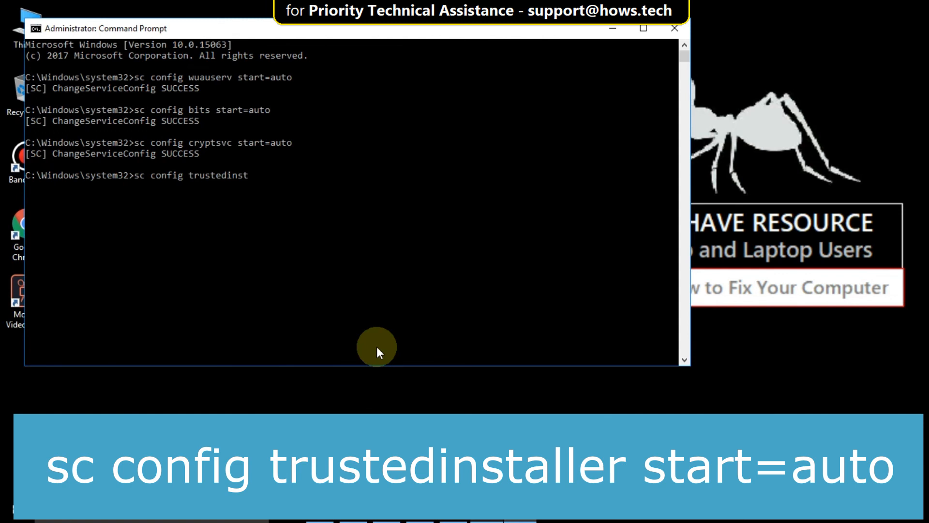
pyautogui.write('aller start')
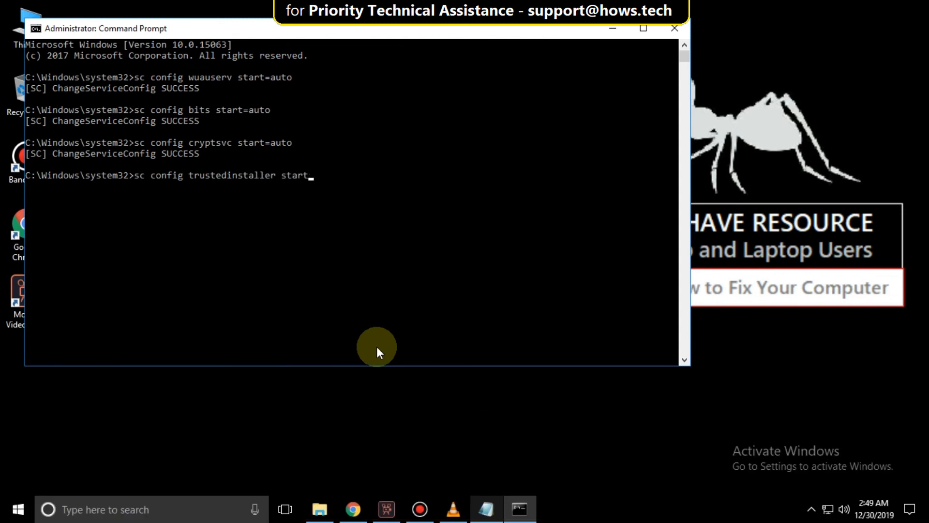